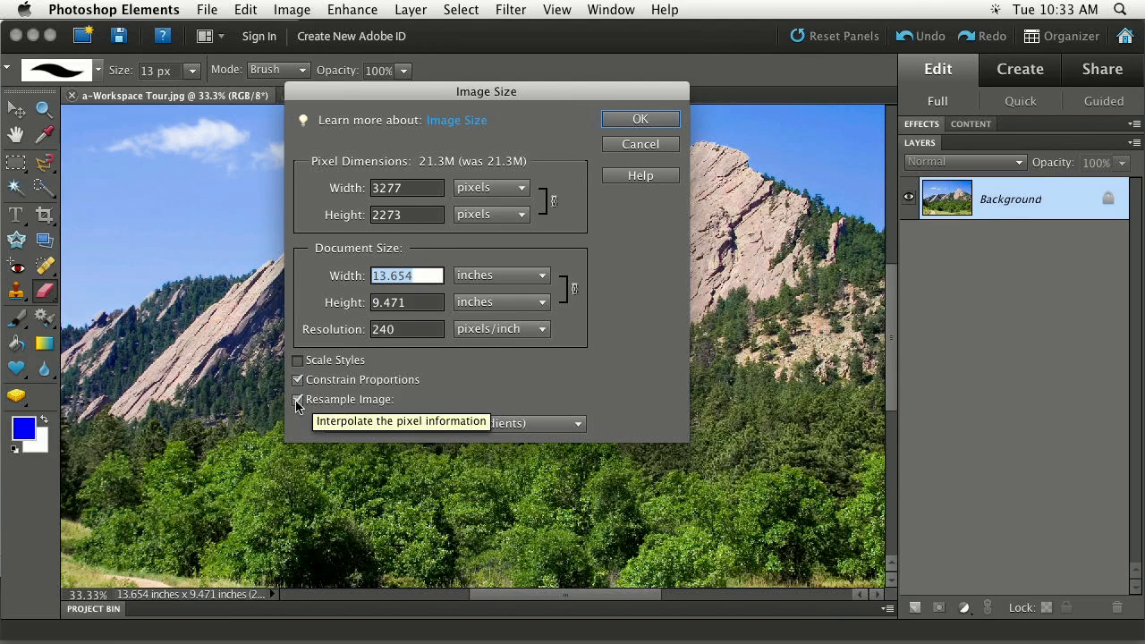
pyautogui.moveTo(325, 218)
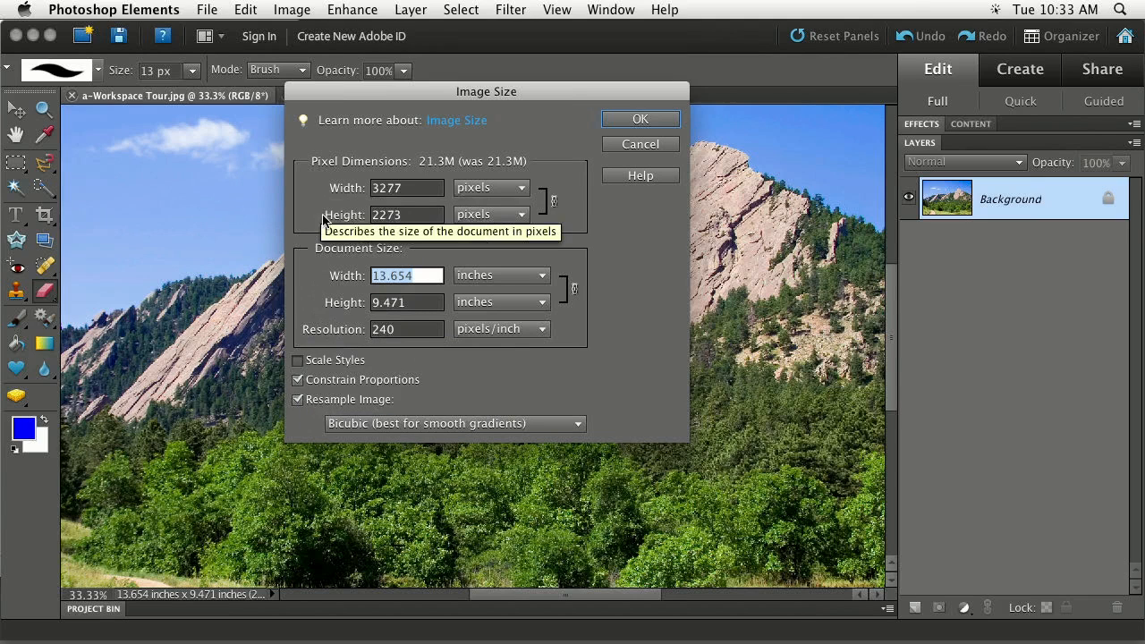
pyautogui.moveTo(347, 224)
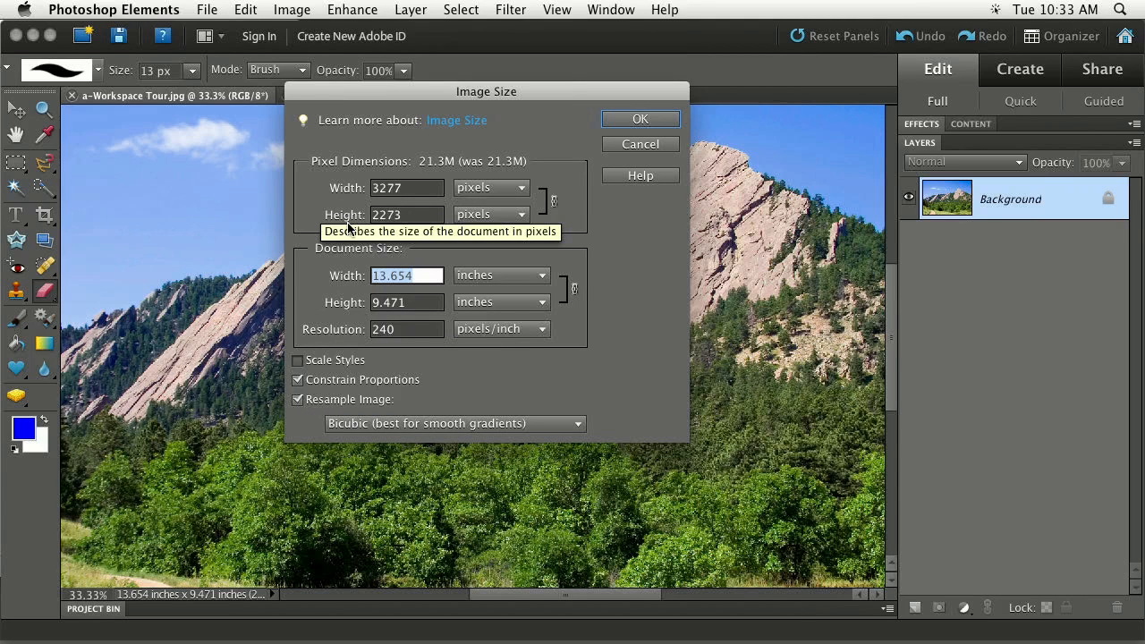
pyautogui.moveTo(343, 257)
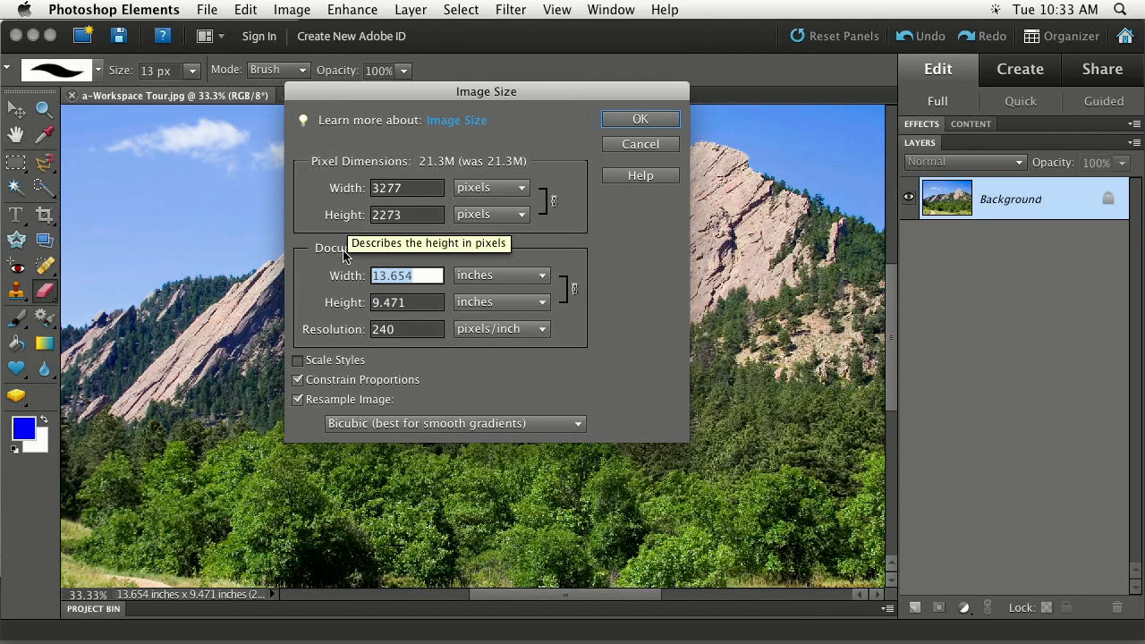
pyautogui.moveTo(297, 404)
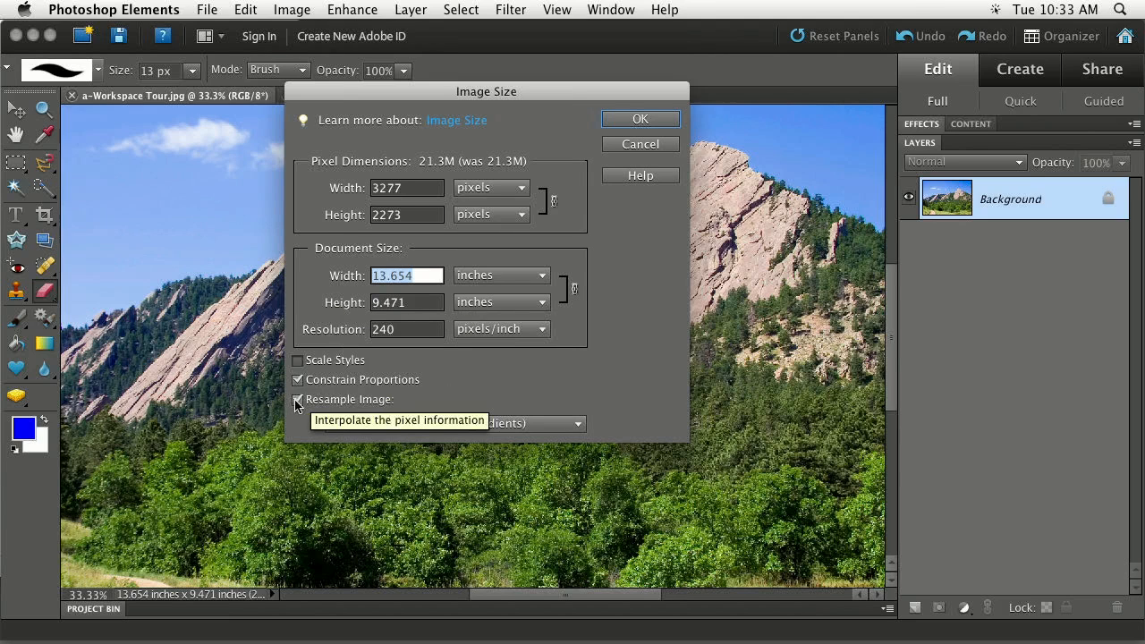